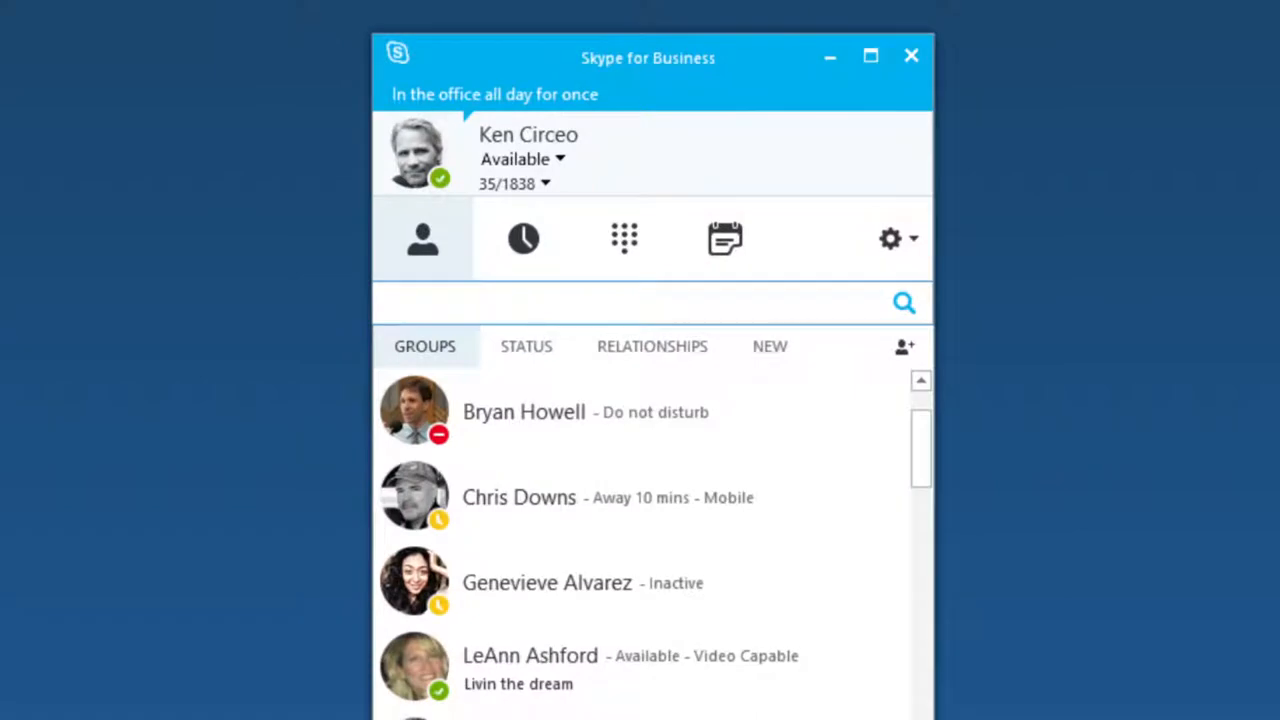
pyautogui.click(903, 302)
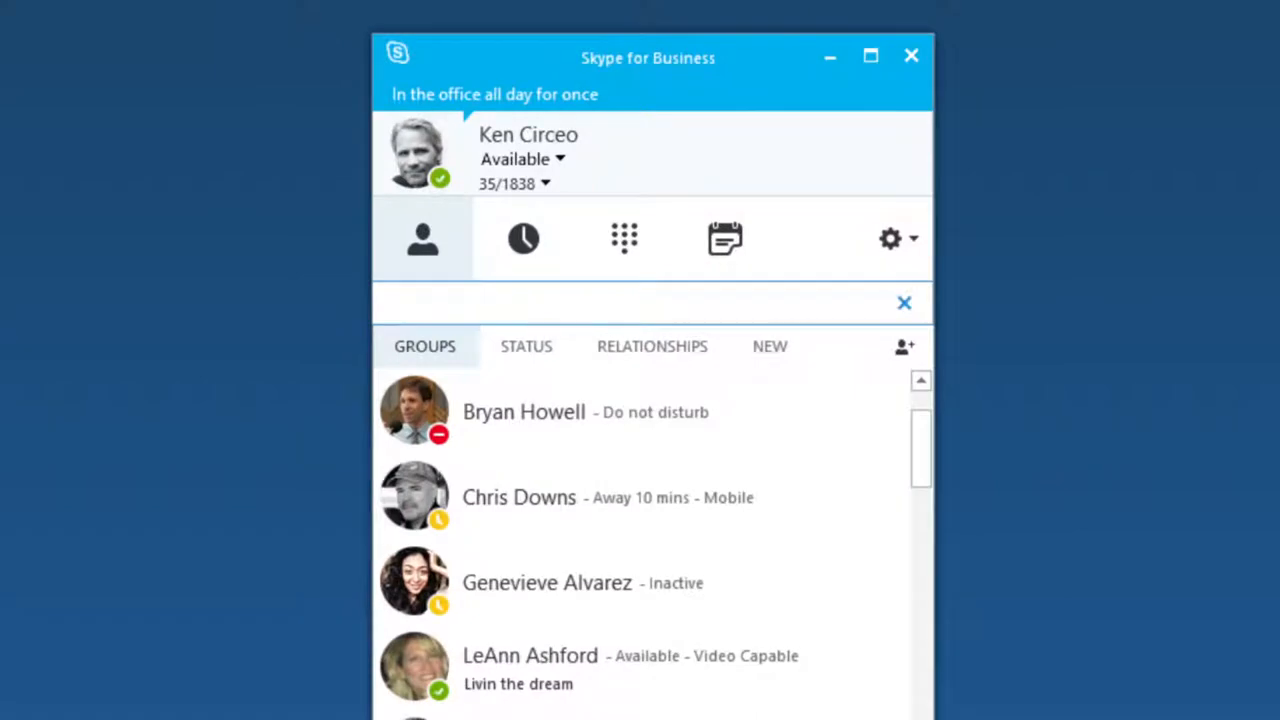
pyautogui.click(904, 302)
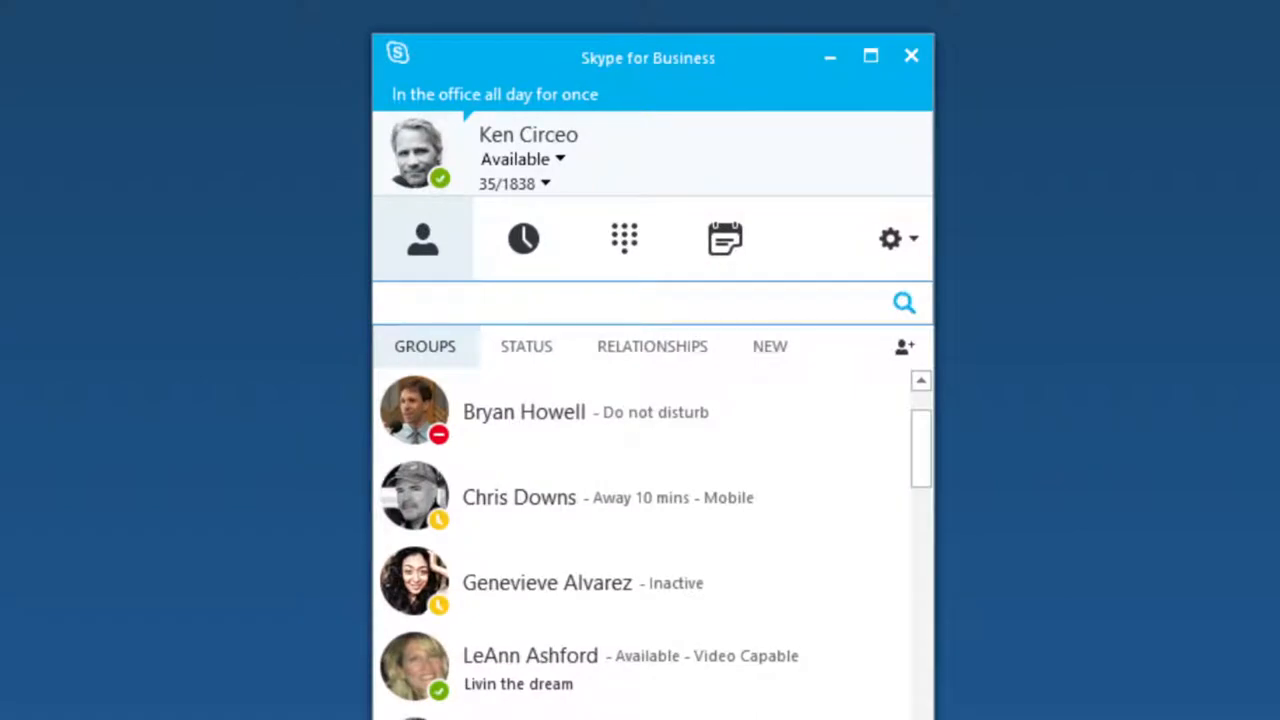
pyautogui.write('devin reu')
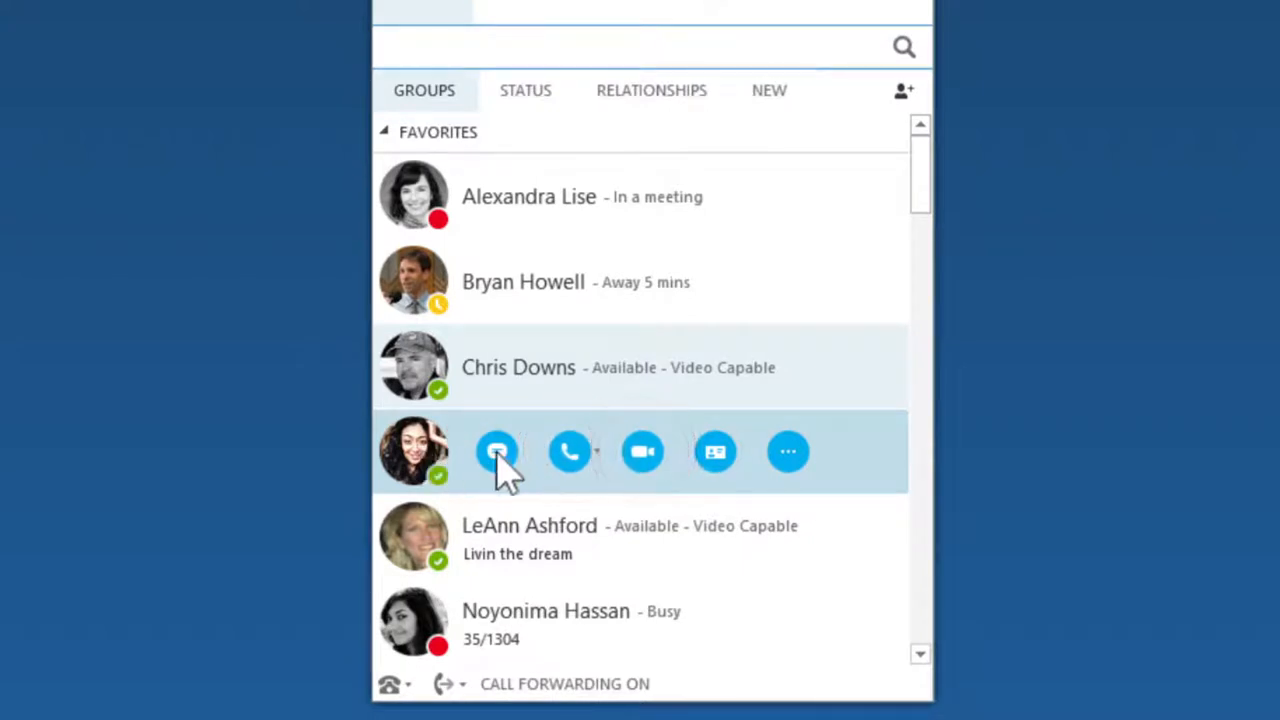
pyautogui.click(788, 451)
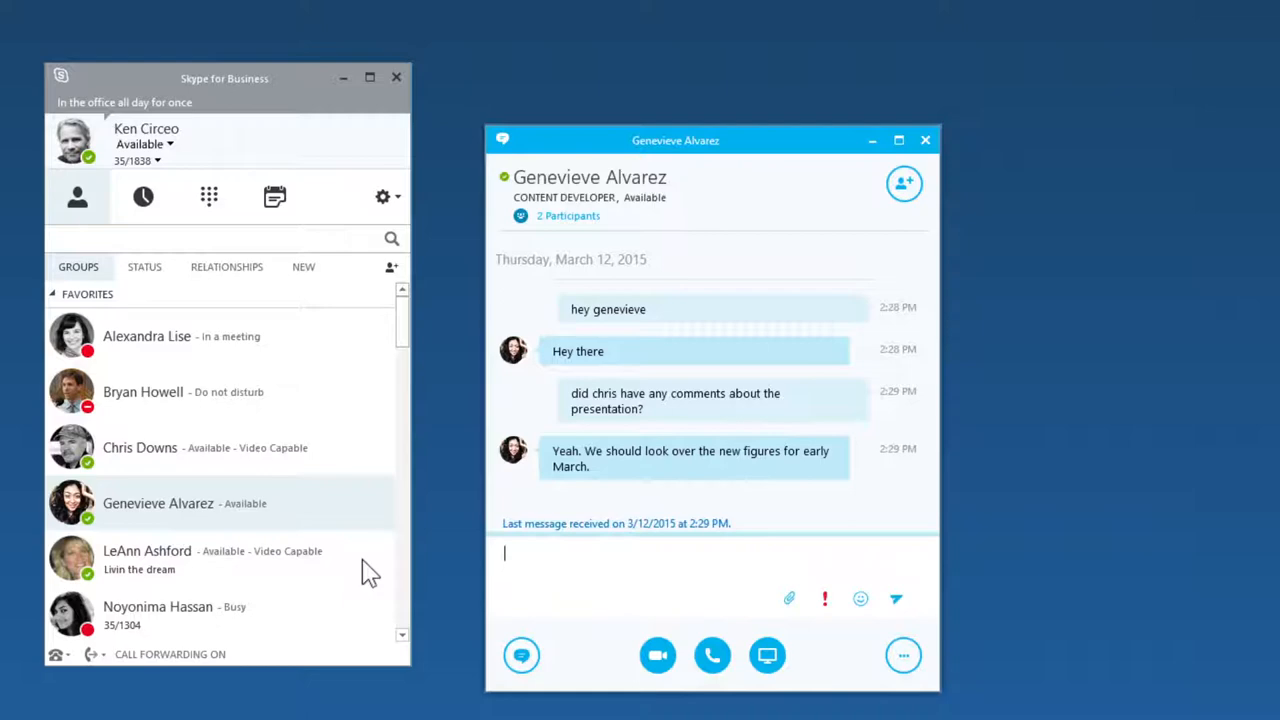
pyautogui.write("I'll pull him in...\\")
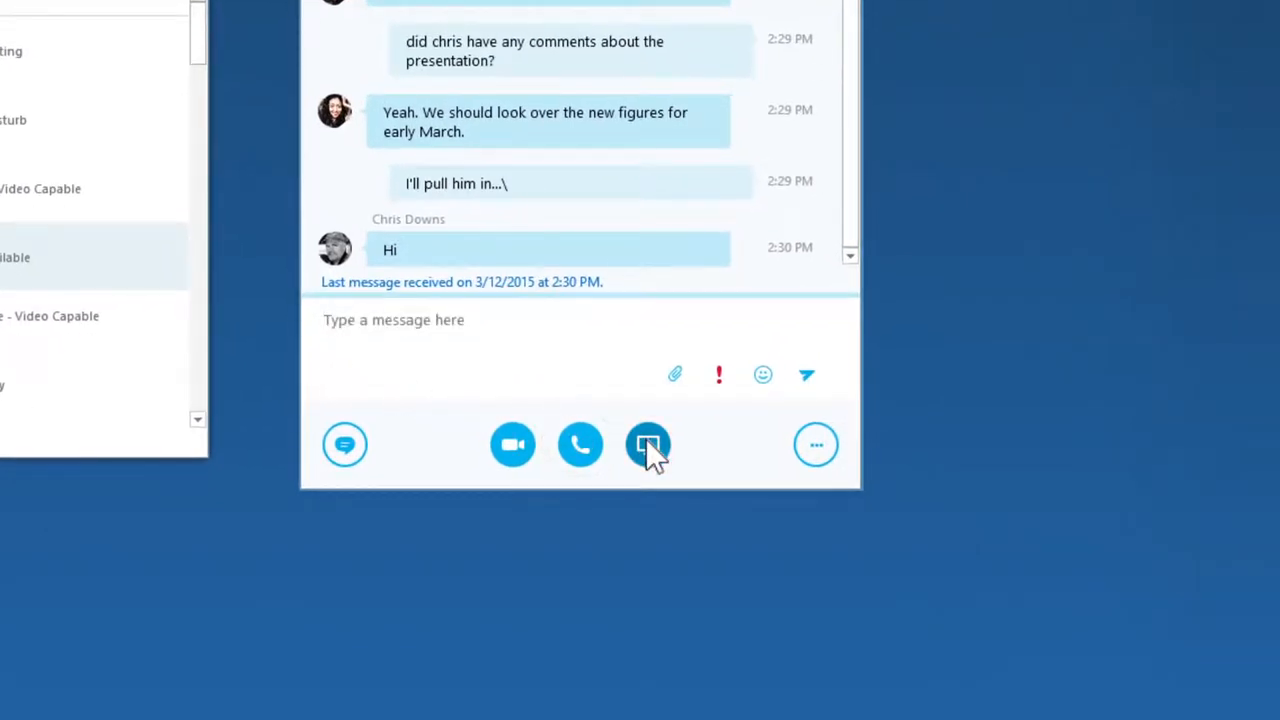
# Present the whole desktop to both colleagues and give control to an attendee
pyautogui.click(648, 444)
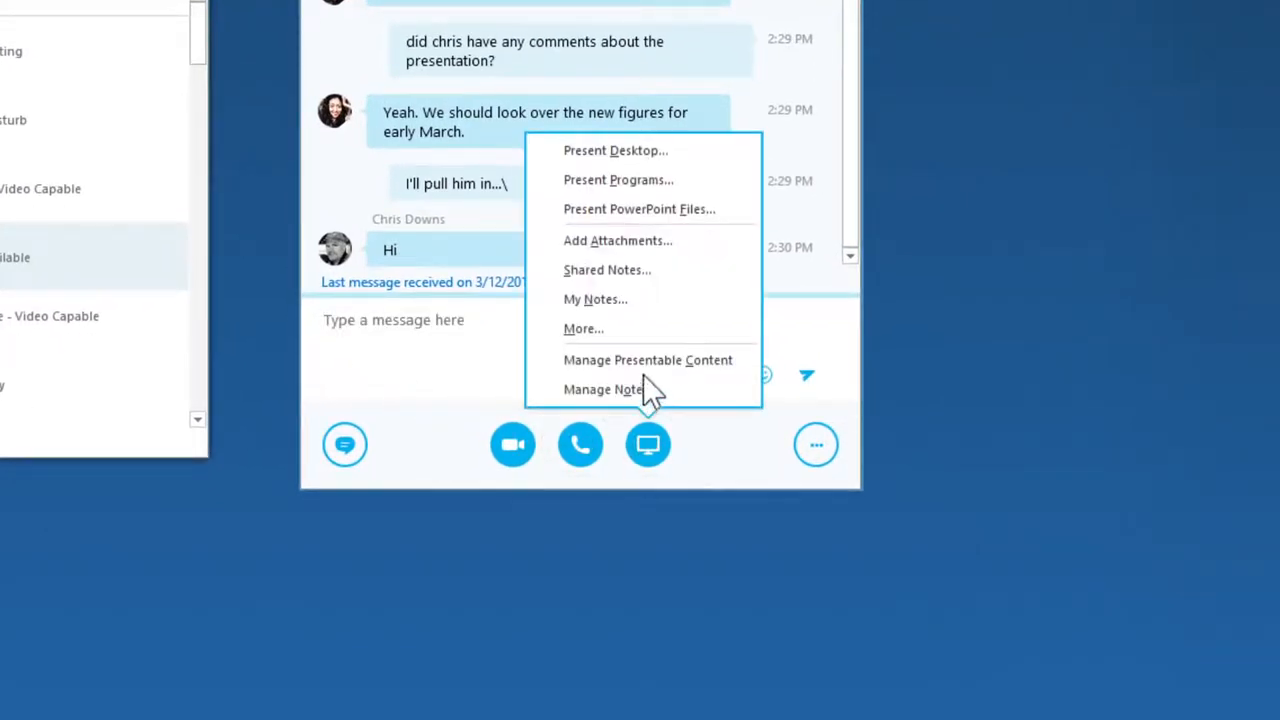
pyautogui.click(615, 150)
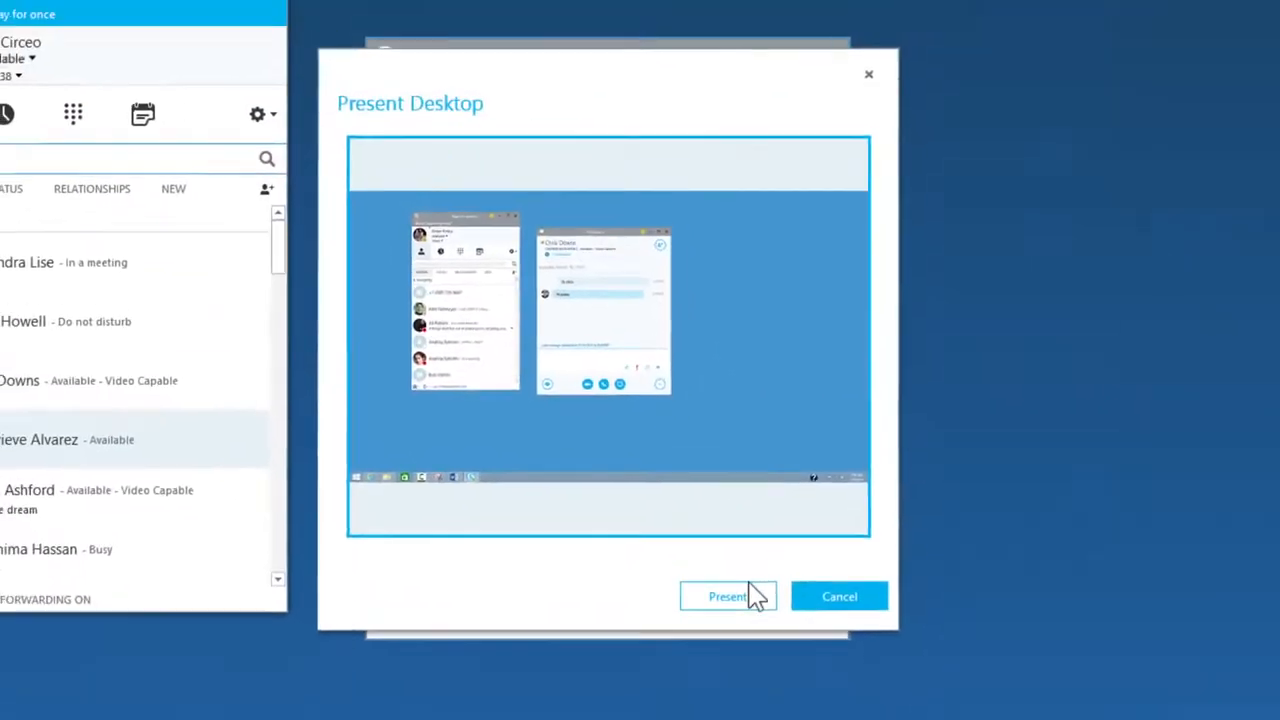
pyautogui.click(727, 596)
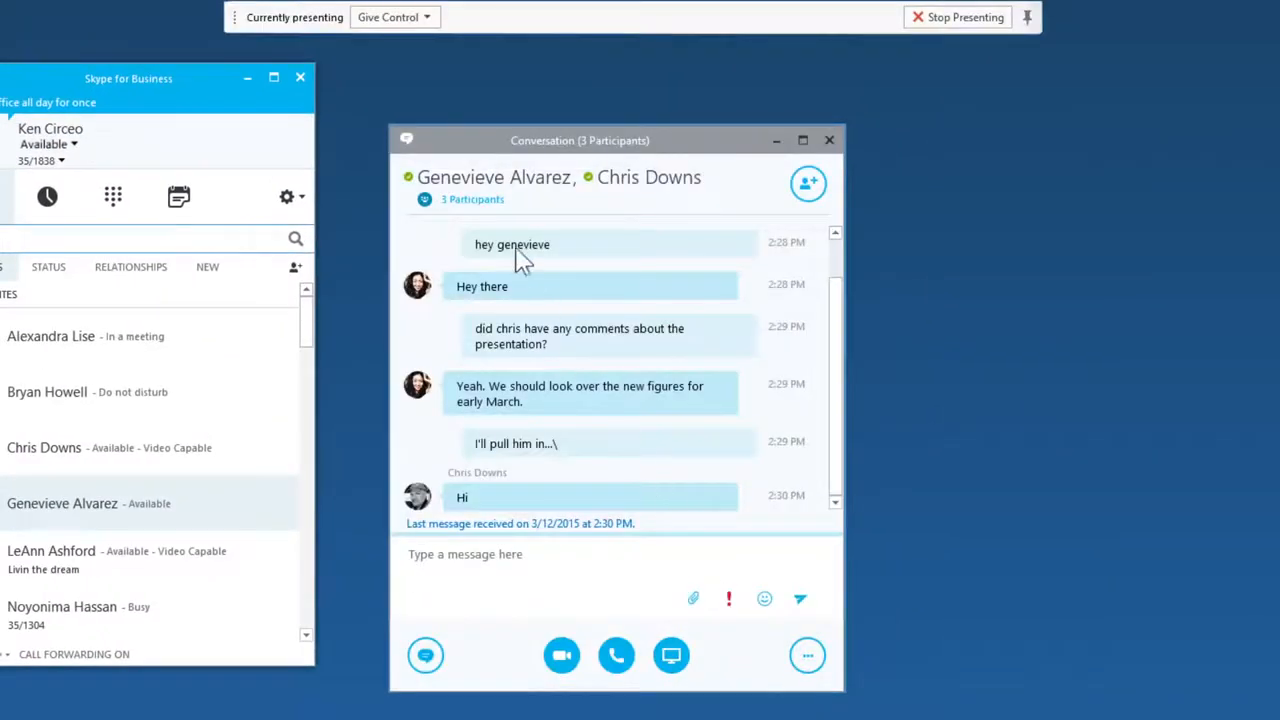
pyautogui.click(388, 17)
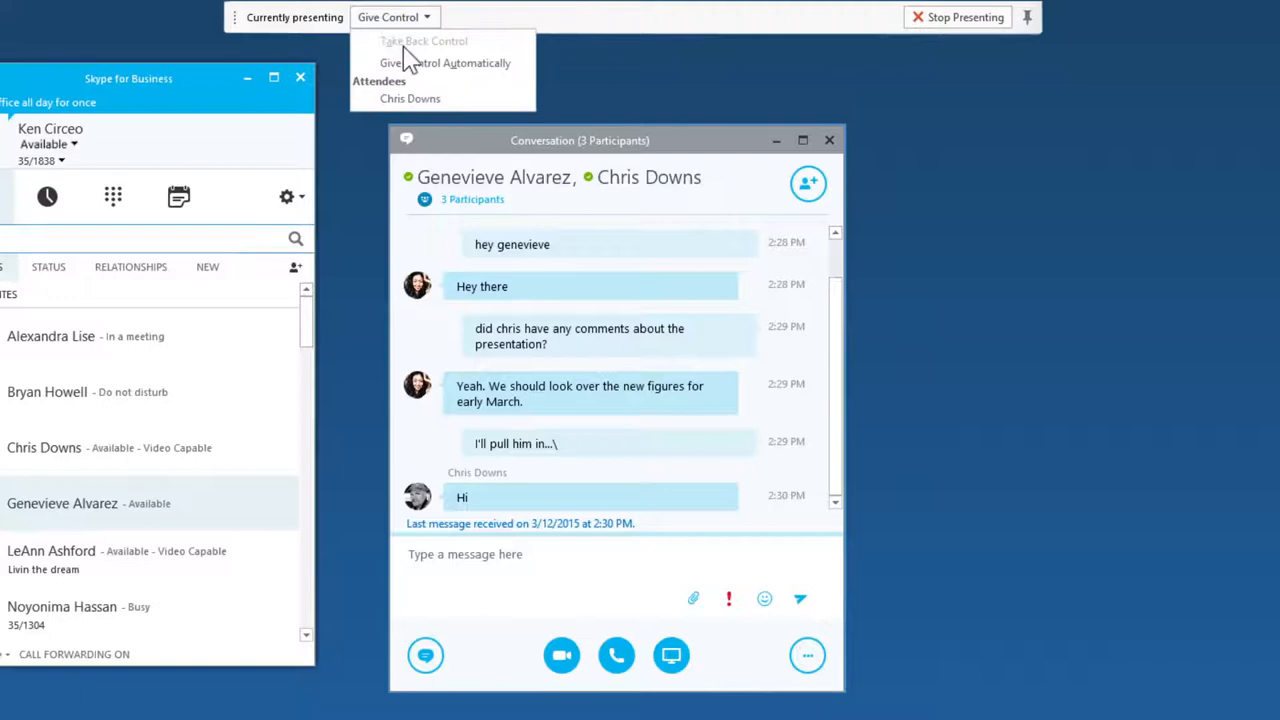
pyautogui.click(410, 98)
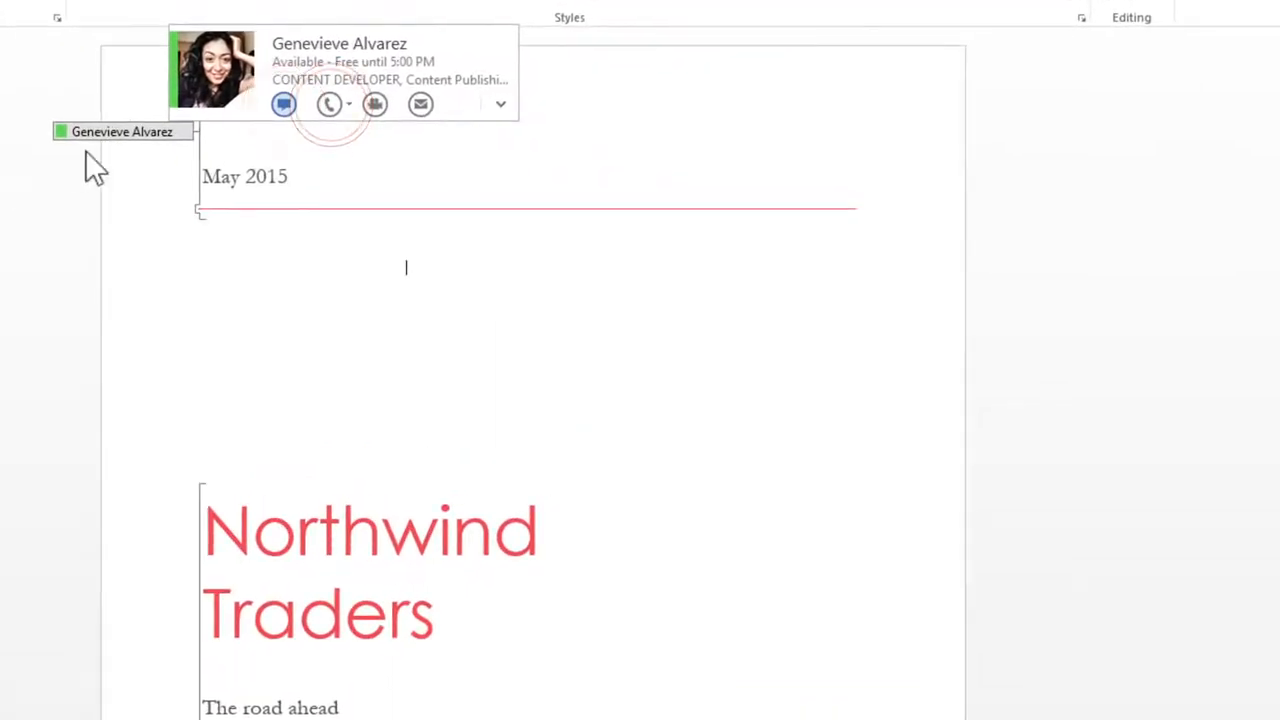
# Start an IM with the Northwind Traders document's co-author from Word
pyautogui.click(283, 104)
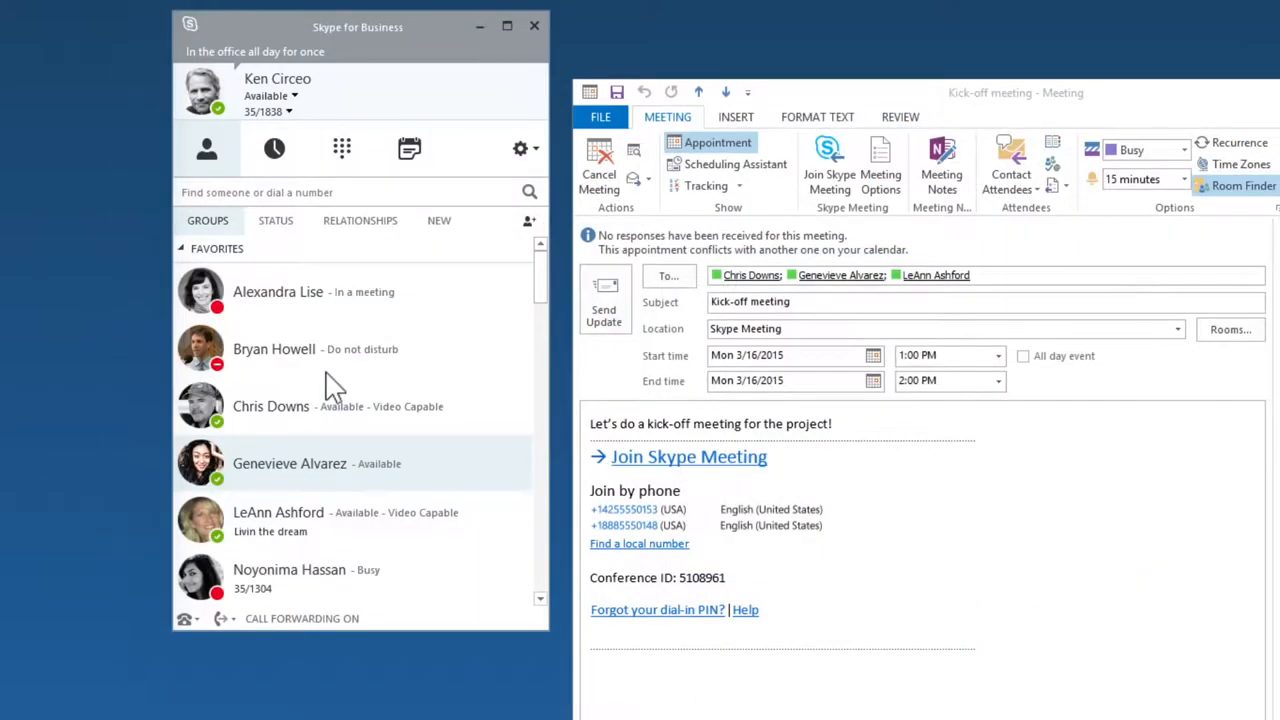
# Join the Kick-off Skype Meeting (3/16, 1 PM) from the Outlook invite
pyautogui.click(688, 456)
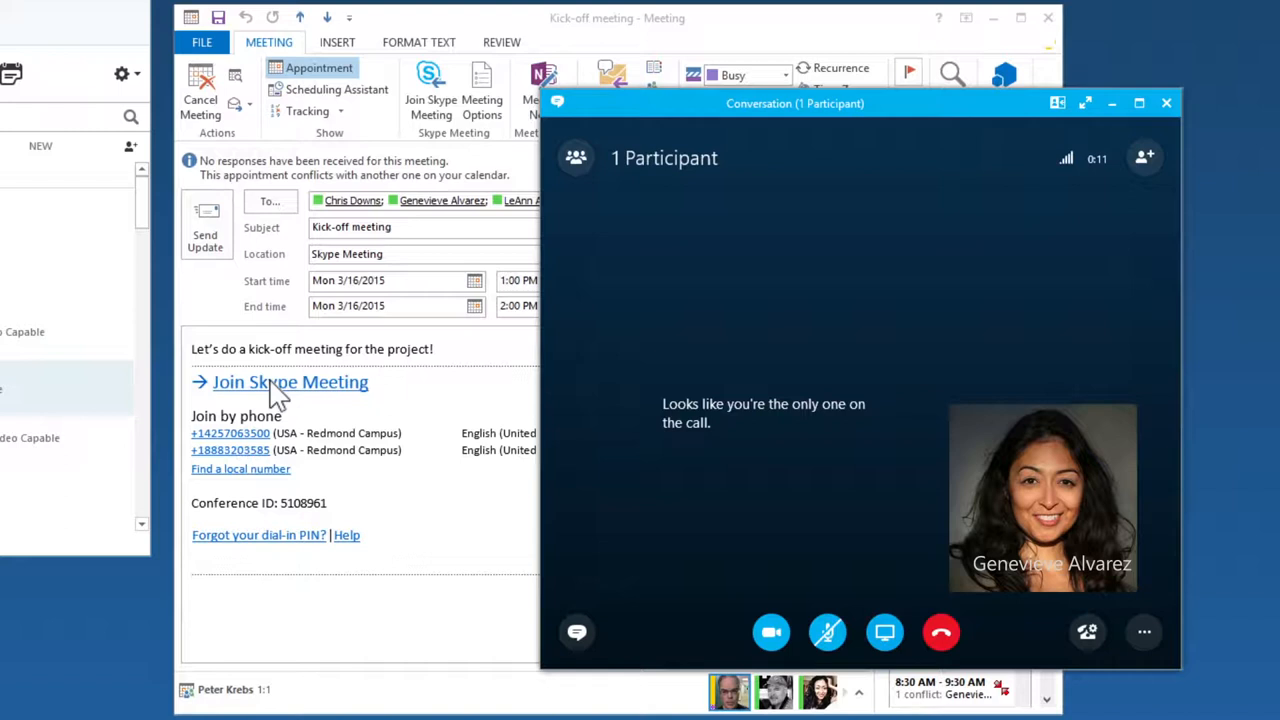
pyautogui.moveTo(625, 500)
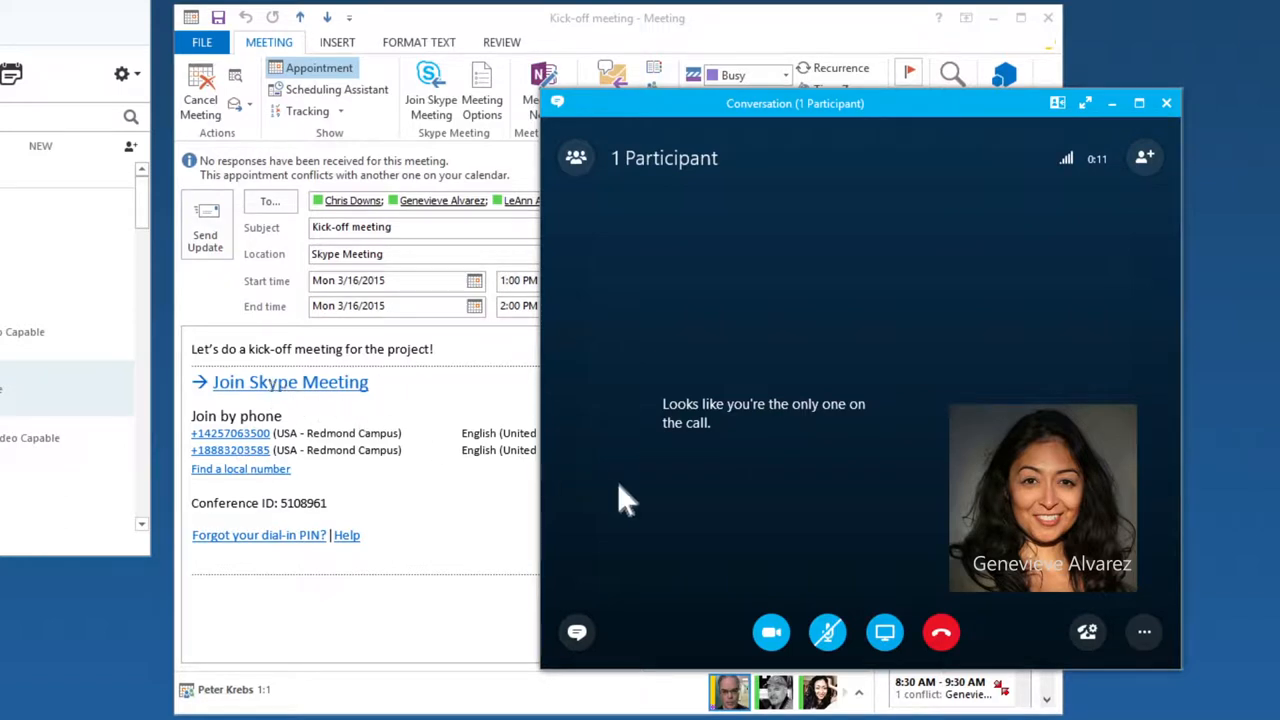
# Start recording the two-participant meeting from the More Options menu
pyautogui.click(1144, 631)
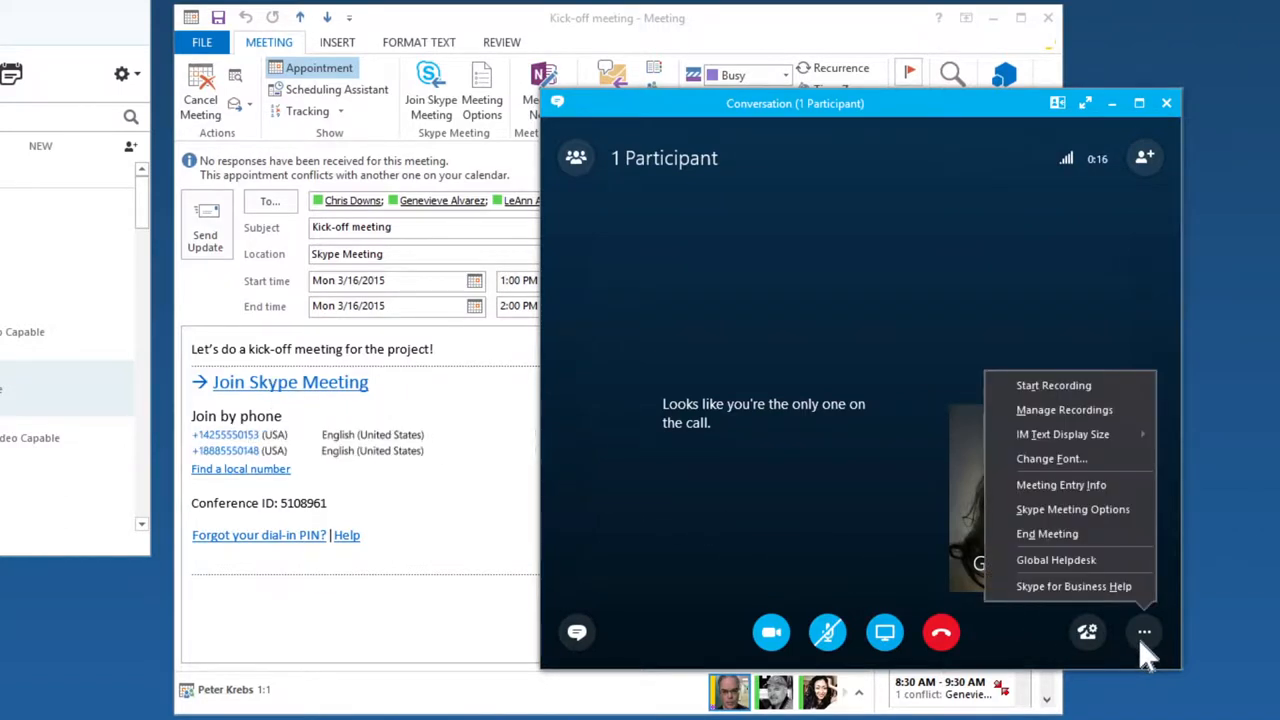
pyautogui.moveTo(1065, 410)
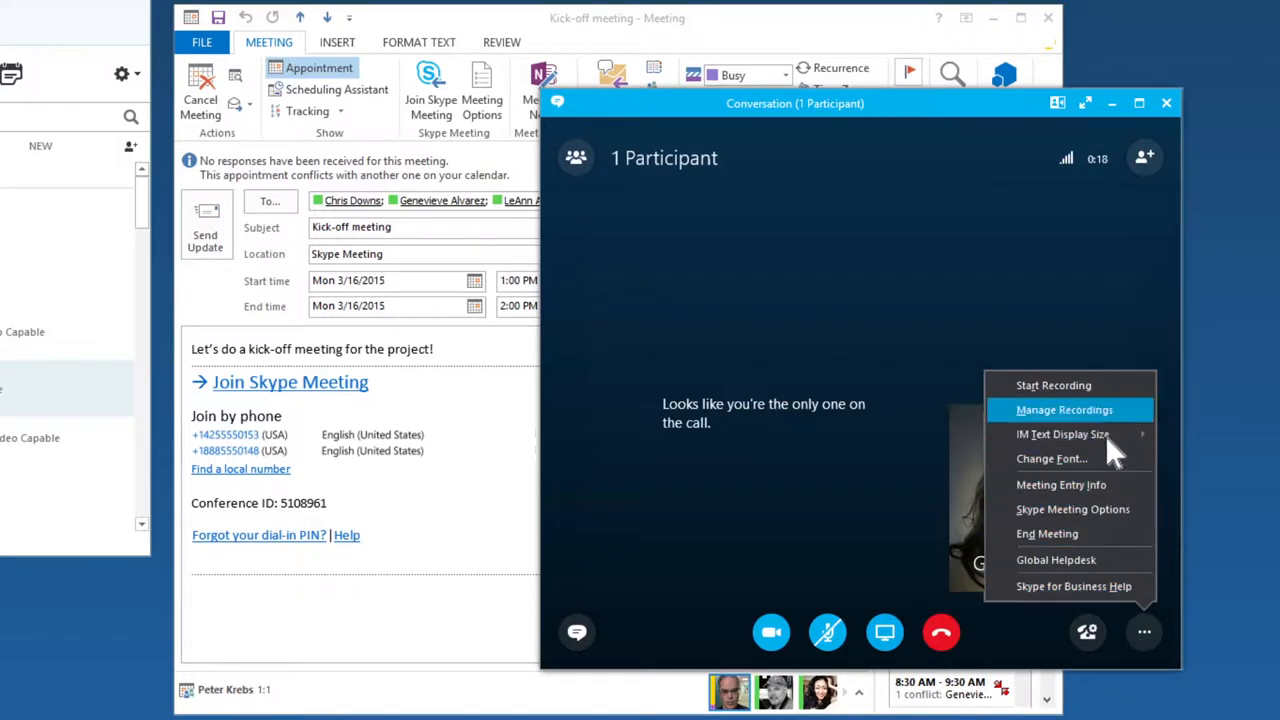
pyautogui.click(1053, 385)
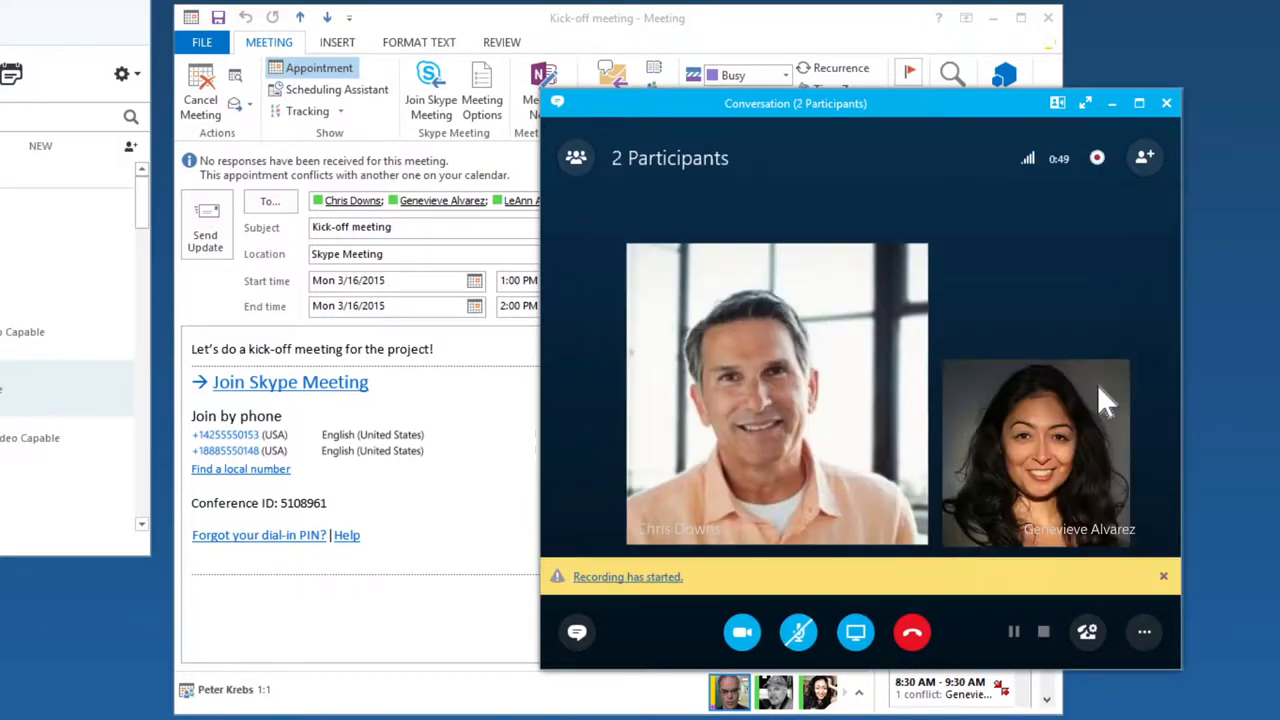